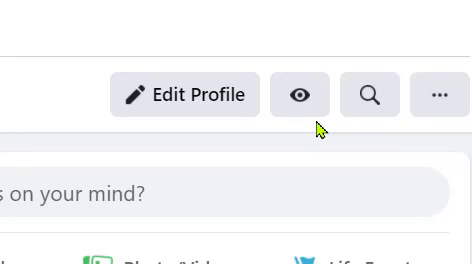
pyautogui.moveTo(393, 131)
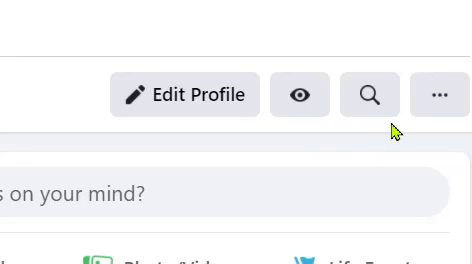
pyautogui.moveTo(438, 95)
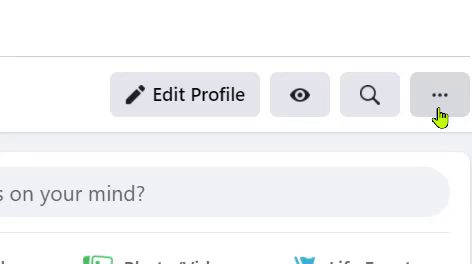
# - Open the '...' more options menu beside Edit Profile
pyautogui.click(438, 95)
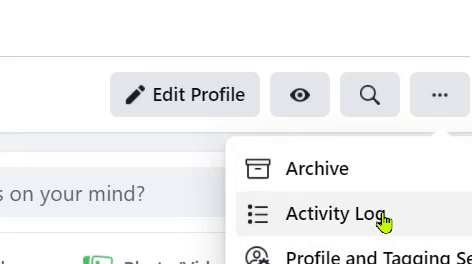
# - Choose Activity Log from the profile options menu
pyautogui.click(330, 213)
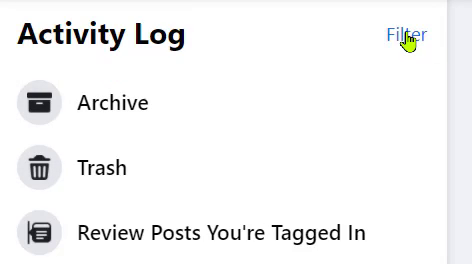
# - Filter the Activity Log to the Notes category and save the change
pyautogui.click(404, 35)
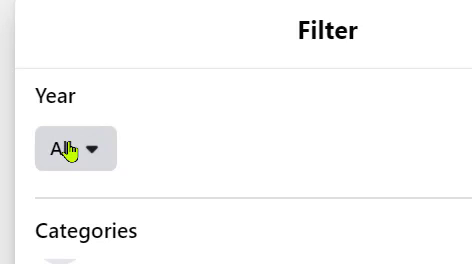
pyautogui.scroll(-3)
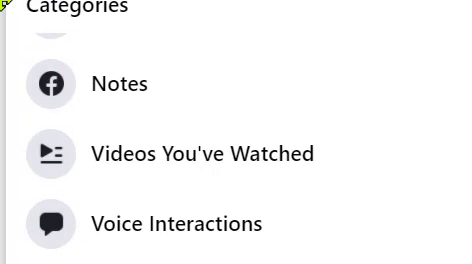
pyautogui.scroll(-3)
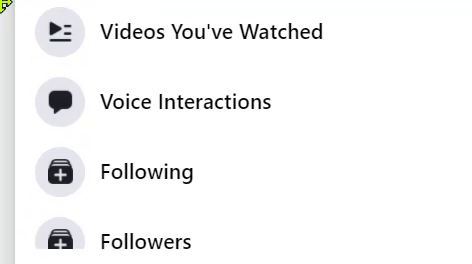
pyautogui.scroll(3)
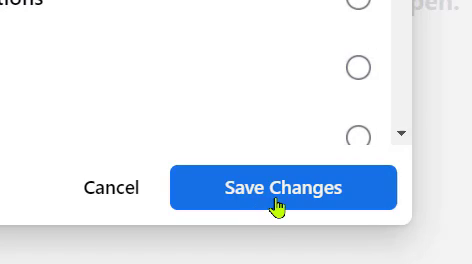
pyautogui.click(283, 189)
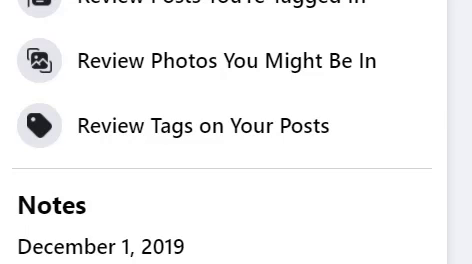